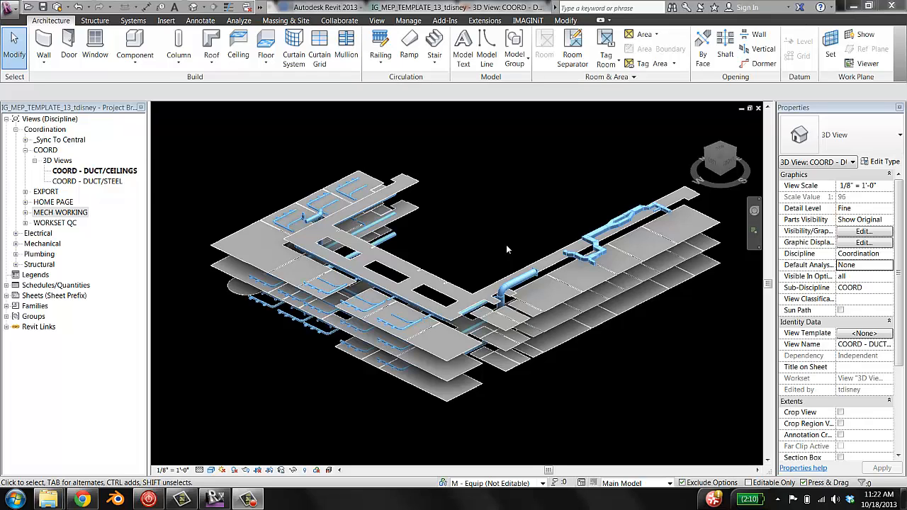
{"action": "mouse_move", "coordinate": [505, 238]}
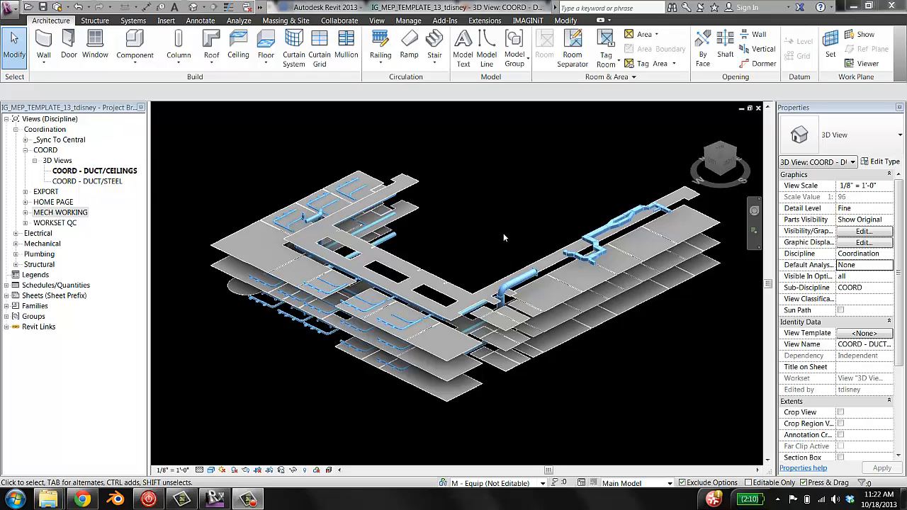
{"action": "mouse_move", "coordinate": [496, 235]}
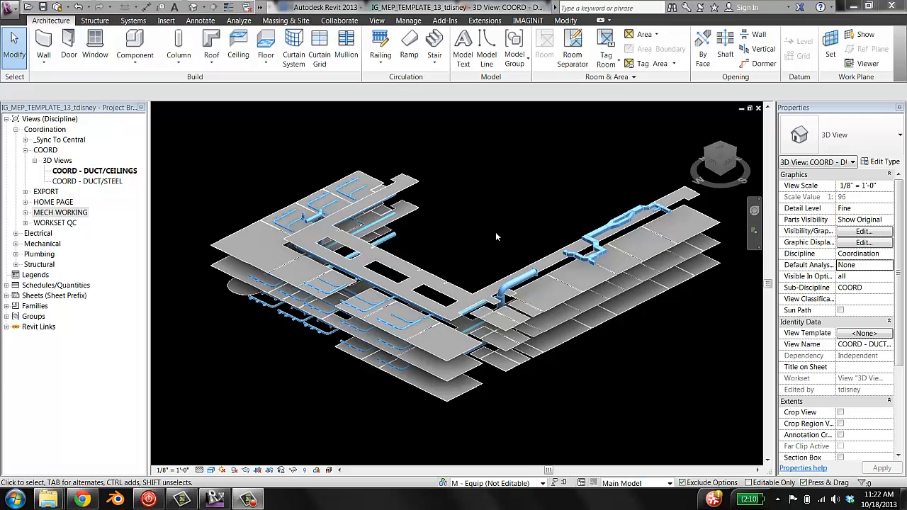
{"action": "mouse_move", "coordinate": [479, 268]}
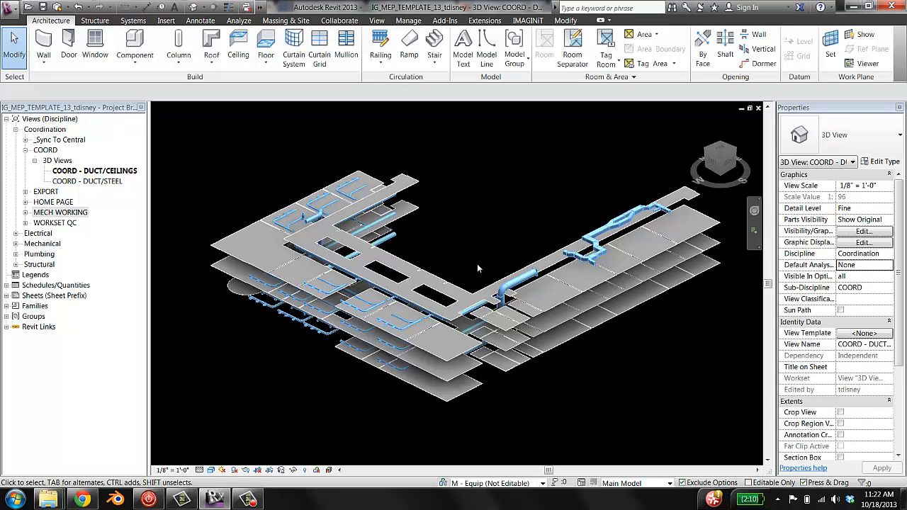
{"action": "mouse_move", "coordinate": [498, 244]}
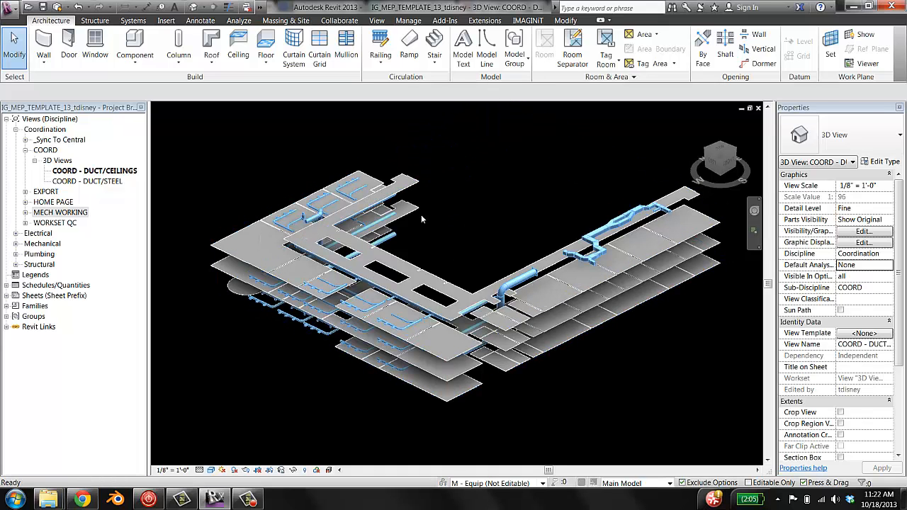
Review the view's Visibility/Graphics for the duct category and linked models, then accept it
{"action": "left_click", "coordinate": [864, 229]}
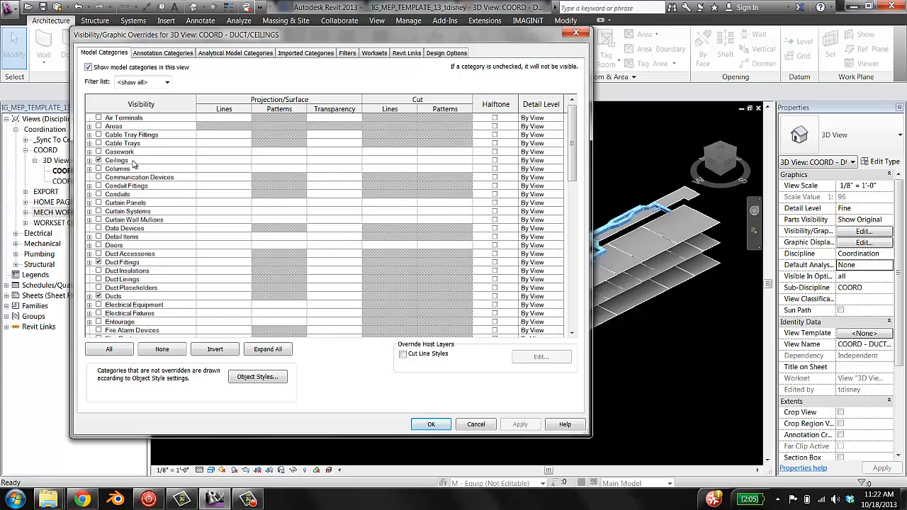
{"action": "left_click", "coordinate": [113, 296]}
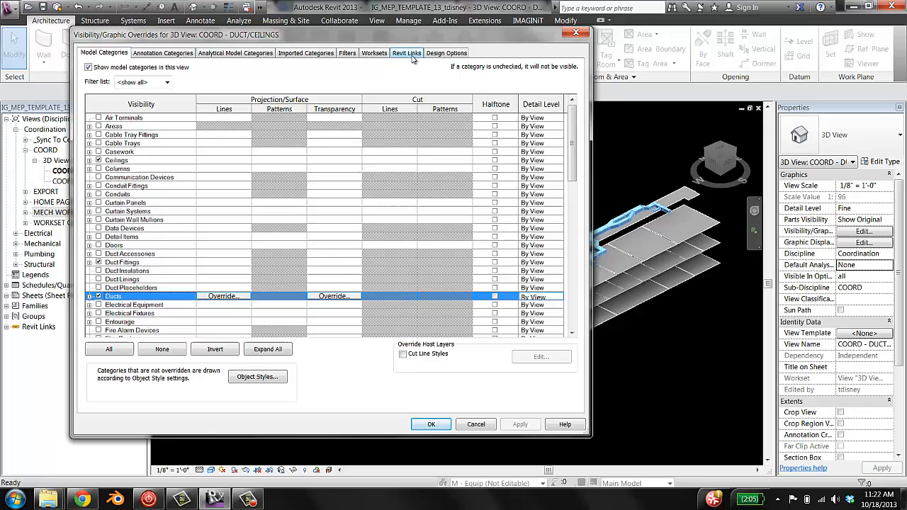
{"action": "left_click", "coordinate": [405, 52]}
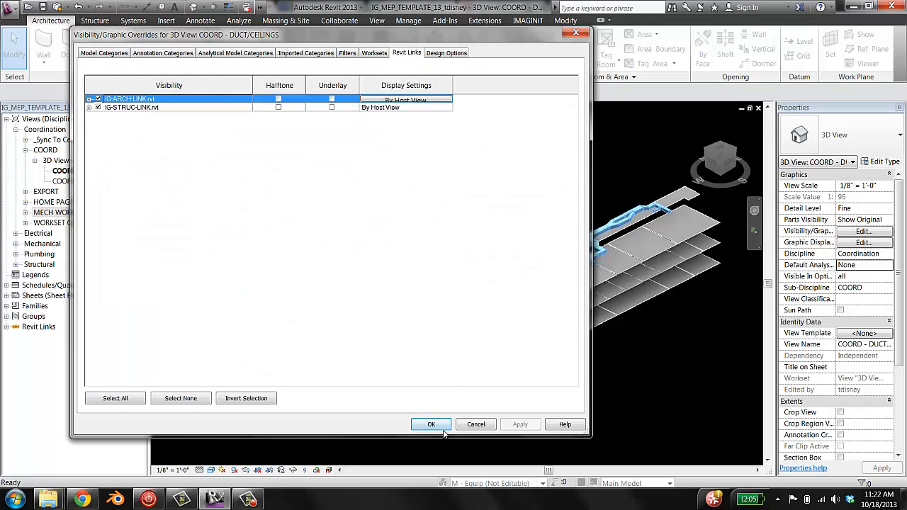
{"action": "left_click", "coordinate": [431, 423]}
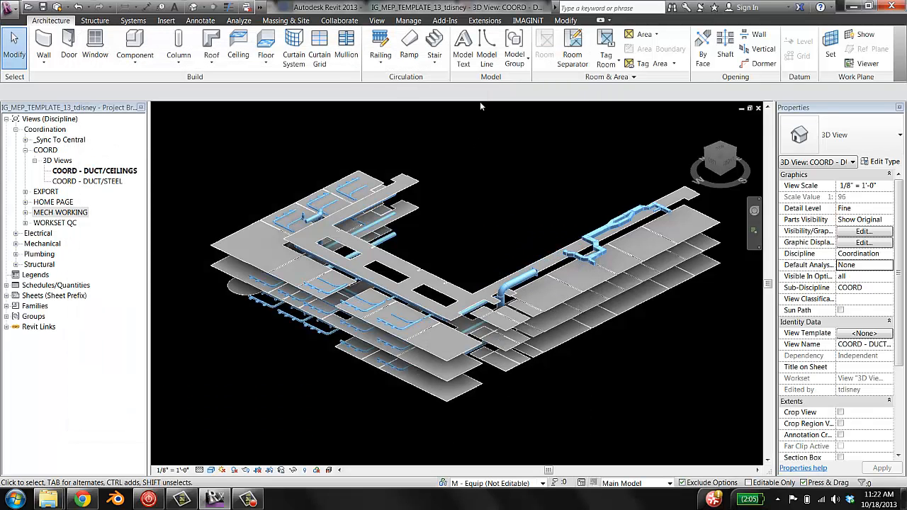
{"action": "mouse_move", "coordinate": [377, 20]}
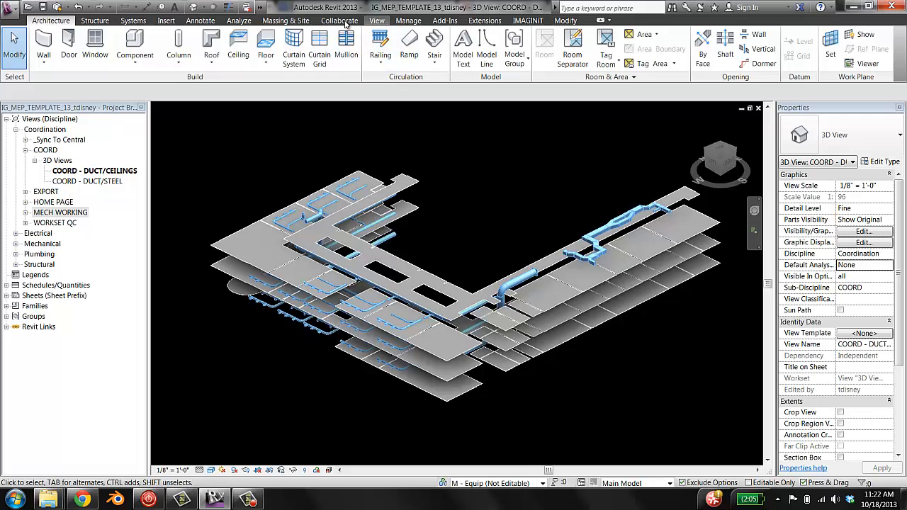
Start Run Interference Check from the Collaborate tab's Interference Check dropdown
{"action": "left_click", "coordinate": [340, 20]}
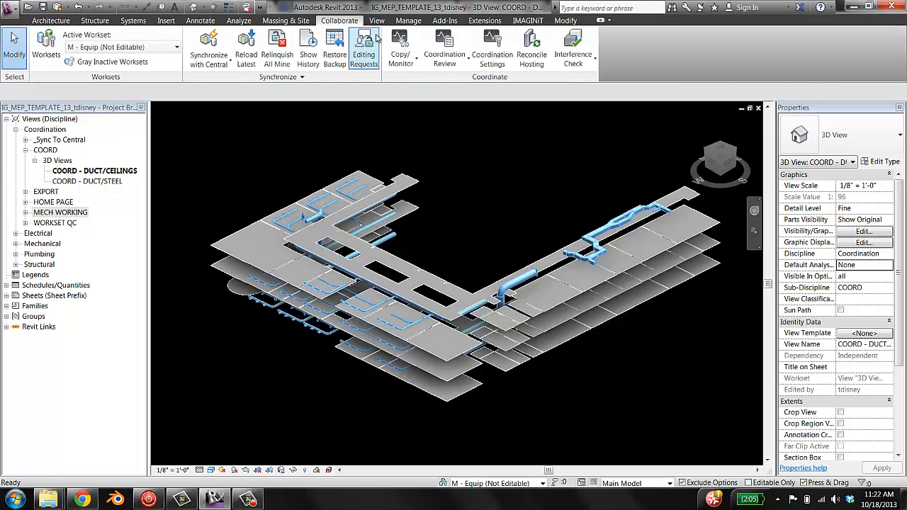
{"action": "left_click", "coordinate": [573, 48]}
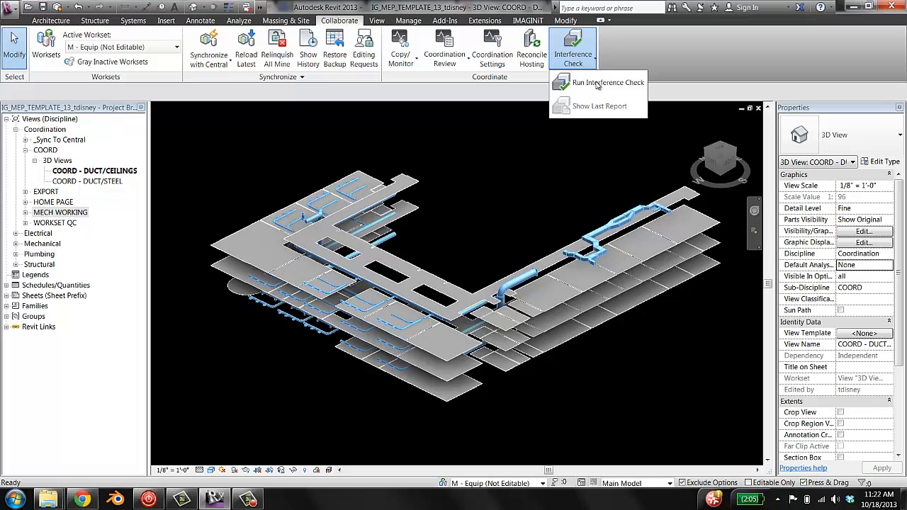
{"action": "left_click", "coordinate": [607, 83]}
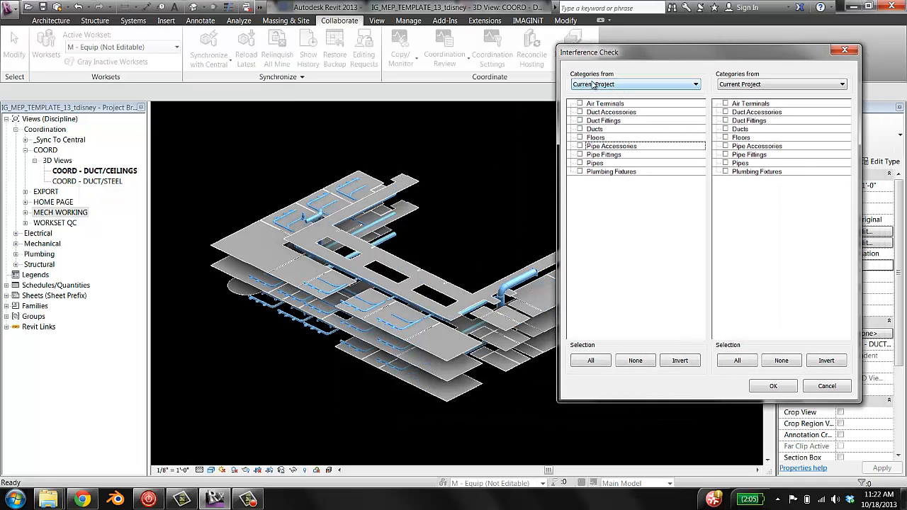
Check project Ducts against Ceilings from the linked ARCH model and run the check
{"action": "left_click", "coordinate": [581, 120]}
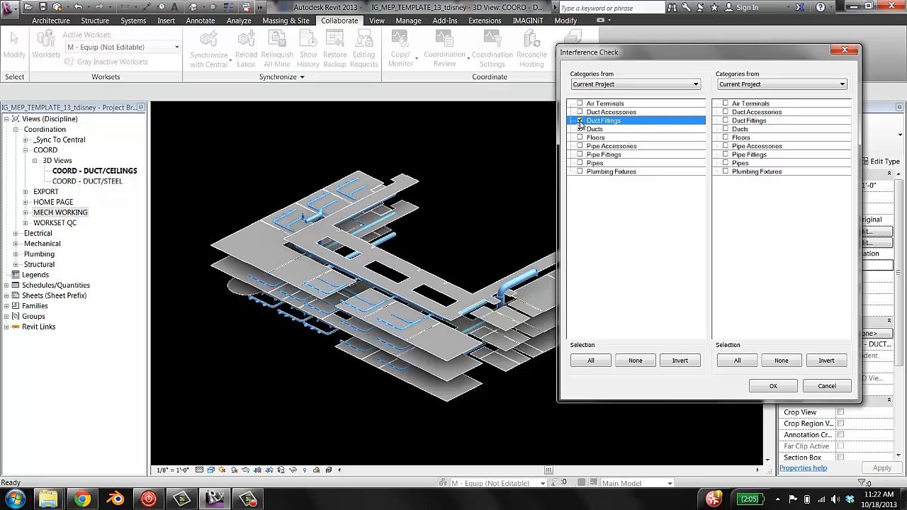
{"action": "left_click", "coordinate": [581, 120]}
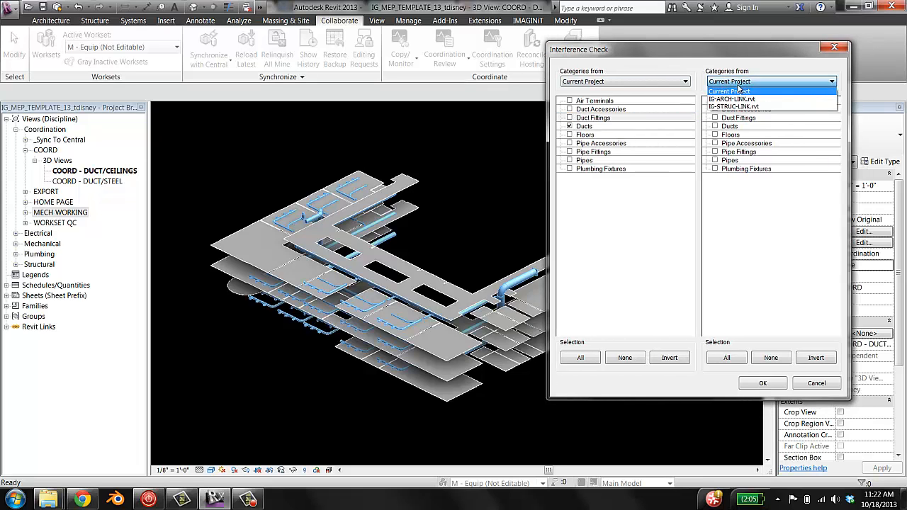
{"action": "left_click", "coordinate": [731, 99]}
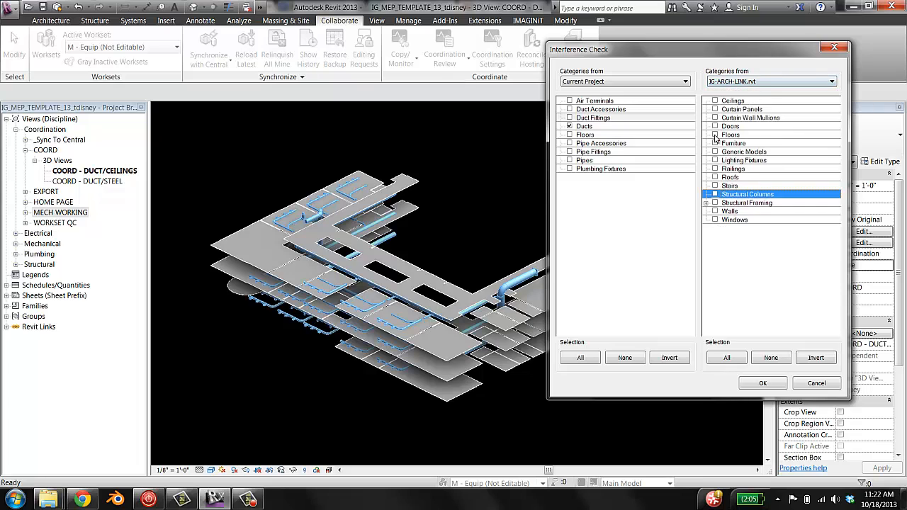
{"action": "left_click", "coordinate": [734, 99]}
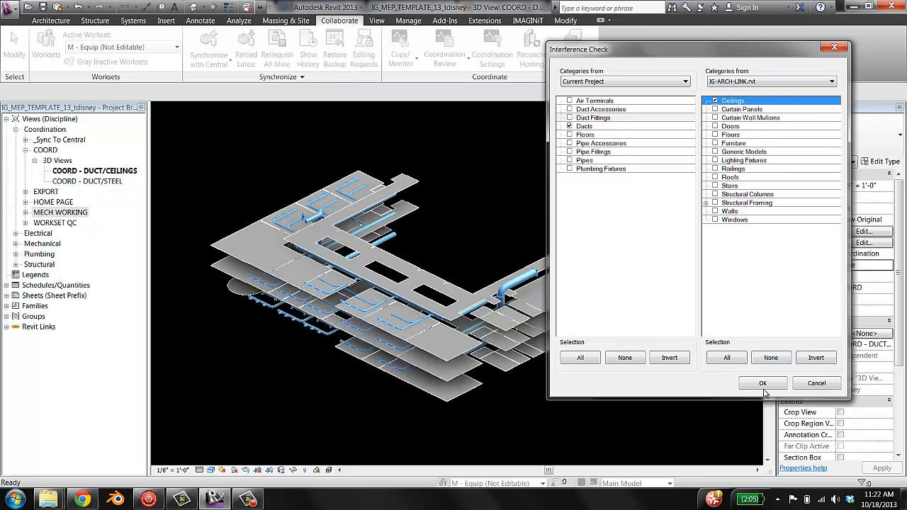
{"action": "left_click", "coordinate": [816, 383]}
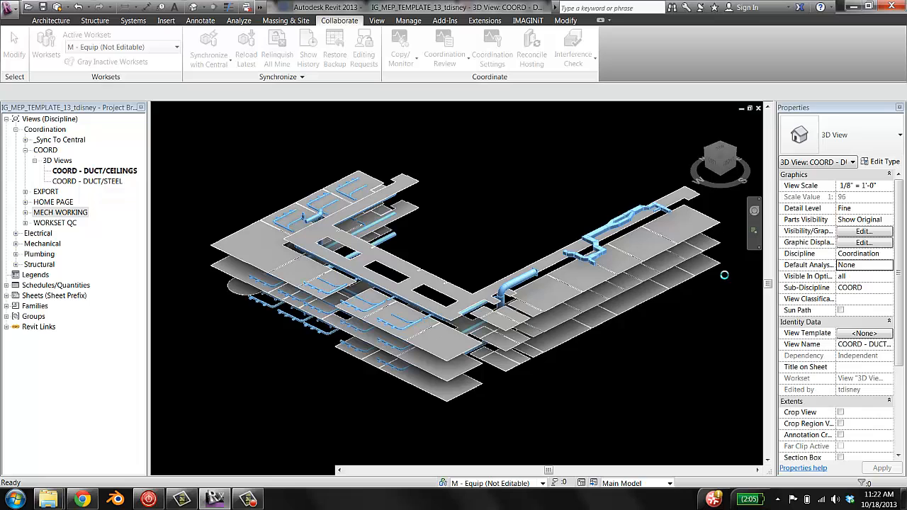
Show the first listed duct–ceiling clash in 3D, then return to the whole-building view
{"action": "left_click", "coordinate": [573, 43]}
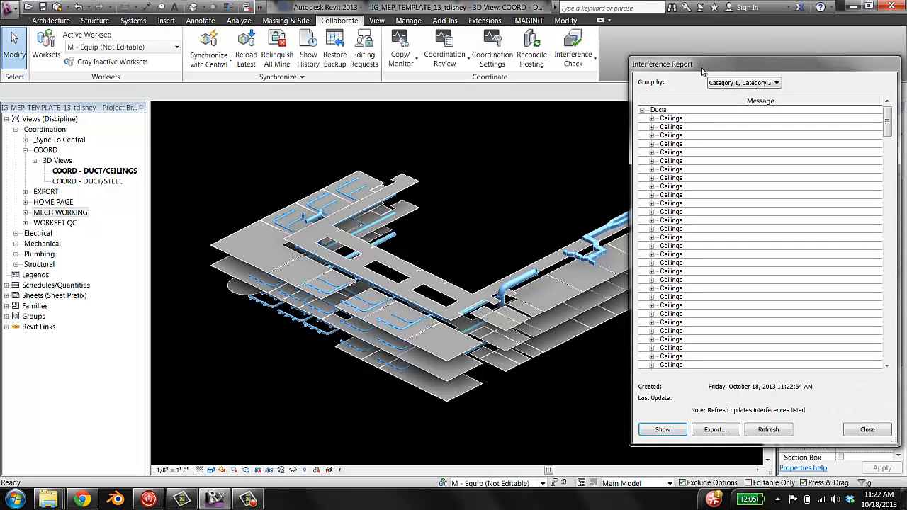
{"action": "left_click", "coordinate": [650, 119]}
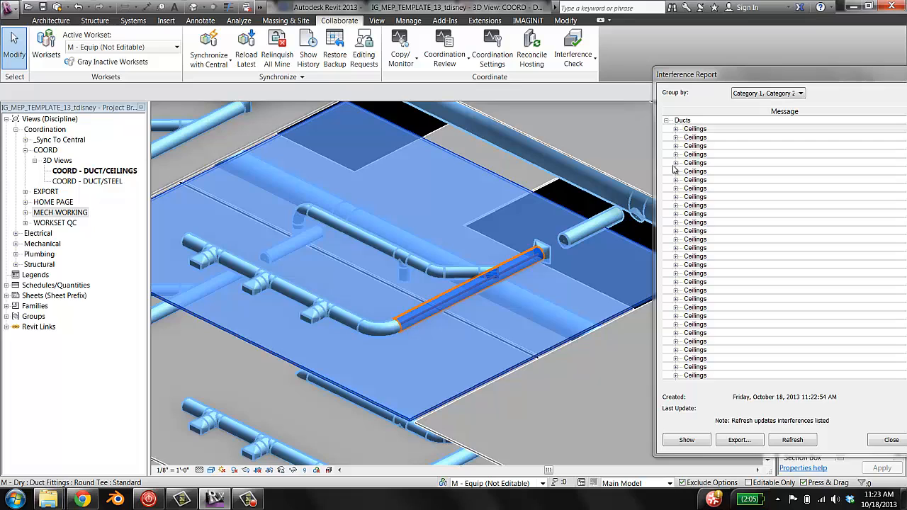
{"action": "left_click", "coordinate": [694, 136]}
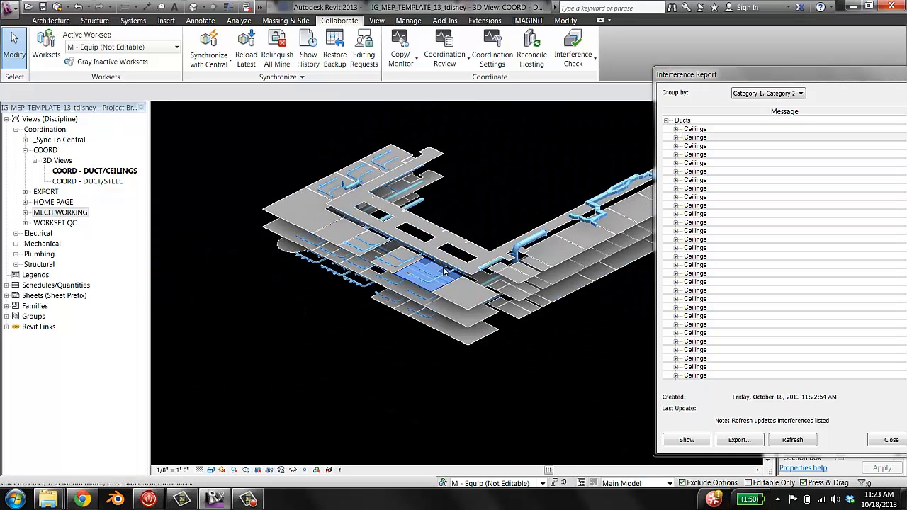
Highlight five further Ceilings entries from the report one after another in the 3D view
{"action": "left_click", "coordinate": [694, 136]}
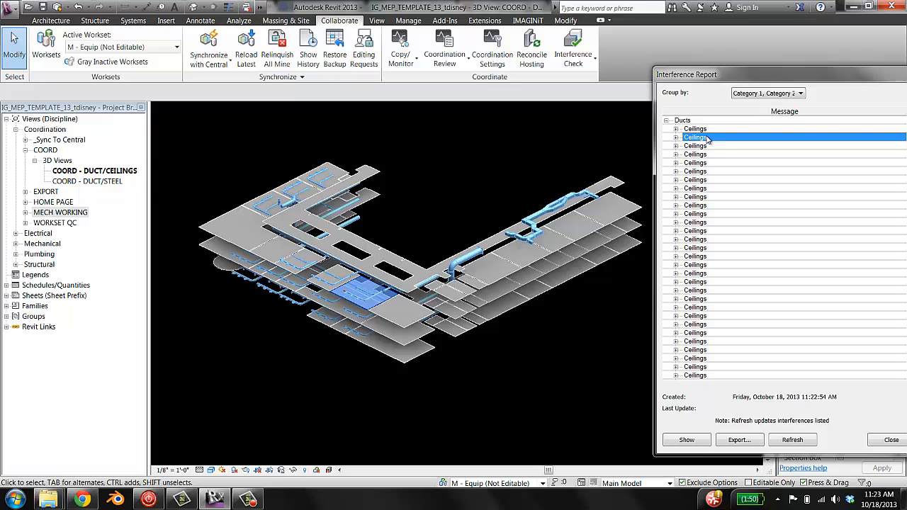
{"action": "left_click", "coordinate": [708, 179]}
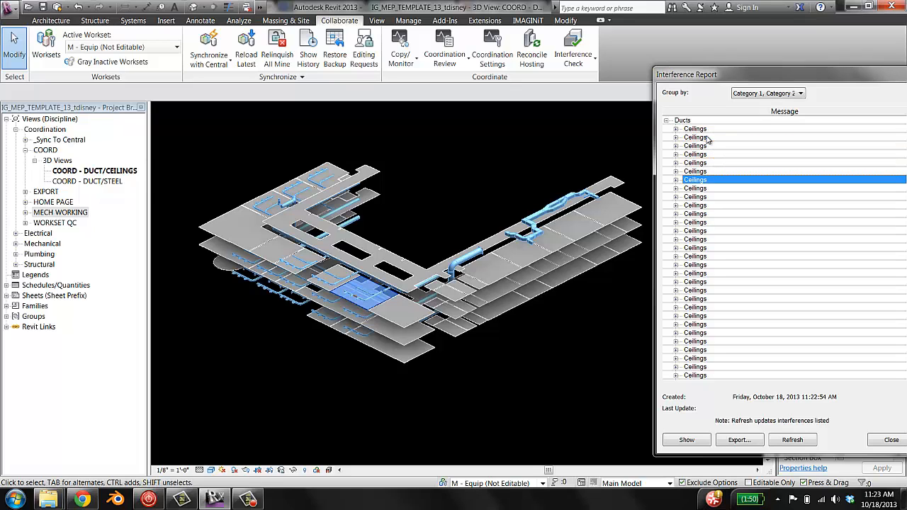
{"action": "left_click", "coordinate": [694, 289]}
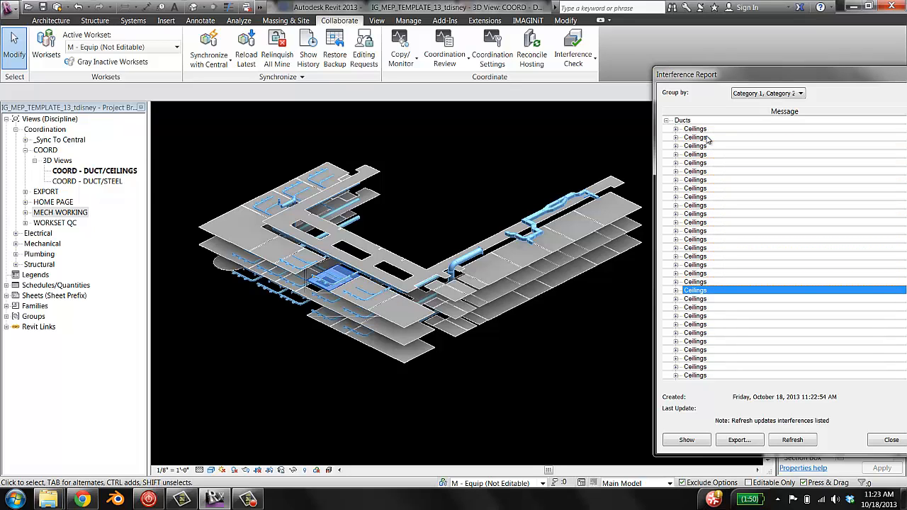
{"action": "left_click", "coordinate": [695, 306]}
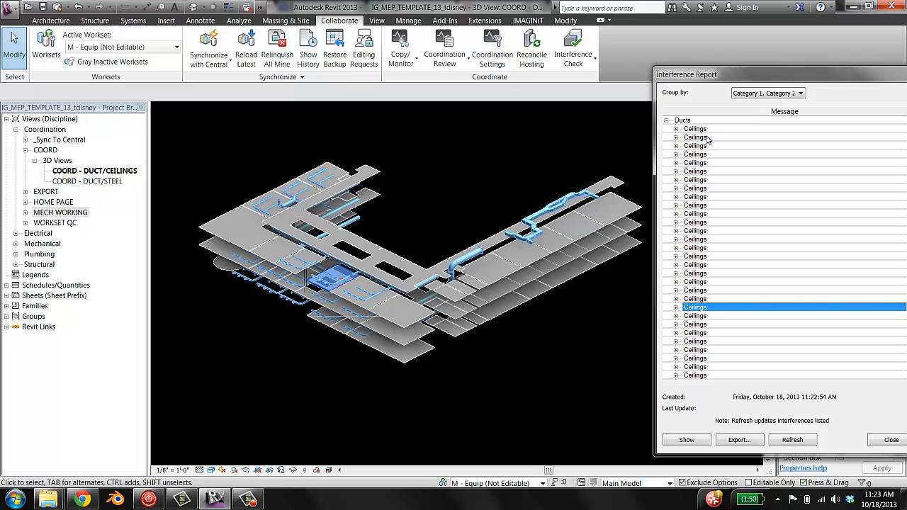
{"action": "left_click", "coordinate": [694, 314]}
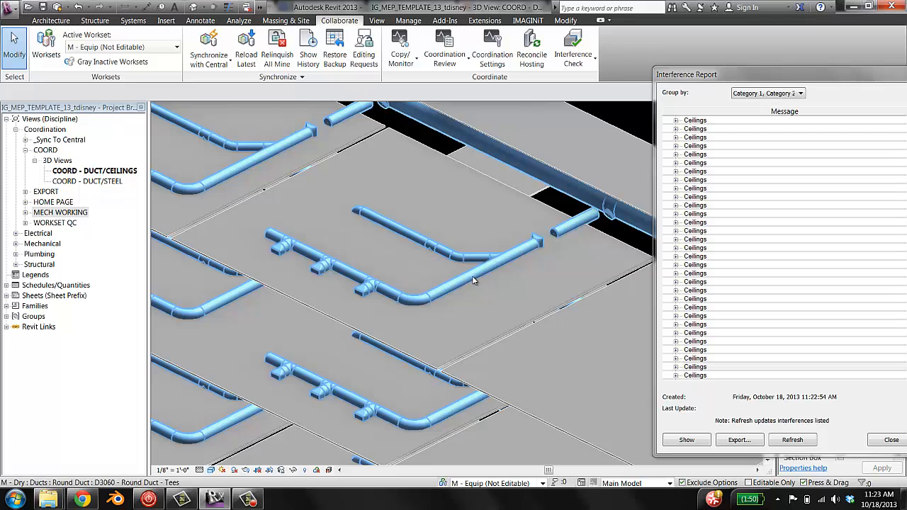
{"action": "mouse_move", "coordinate": [466, 275]}
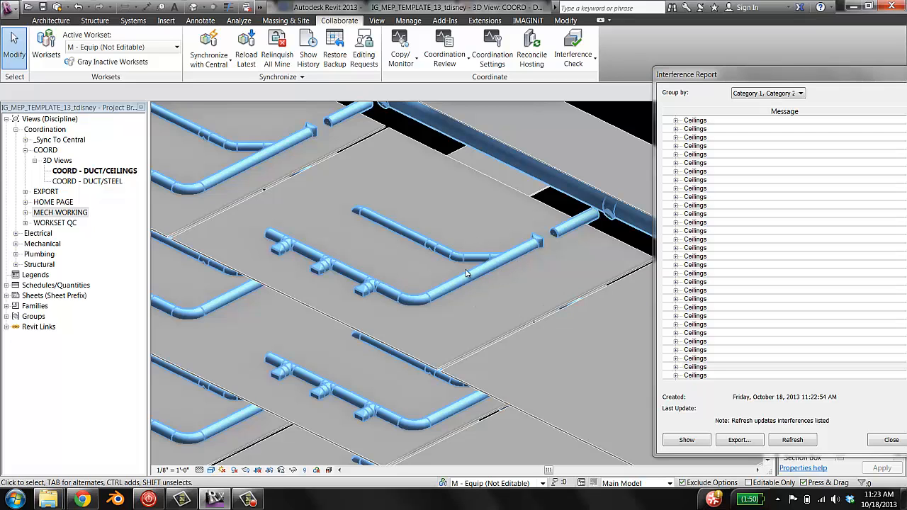
{"action": "mouse_move", "coordinate": [515, 275]}
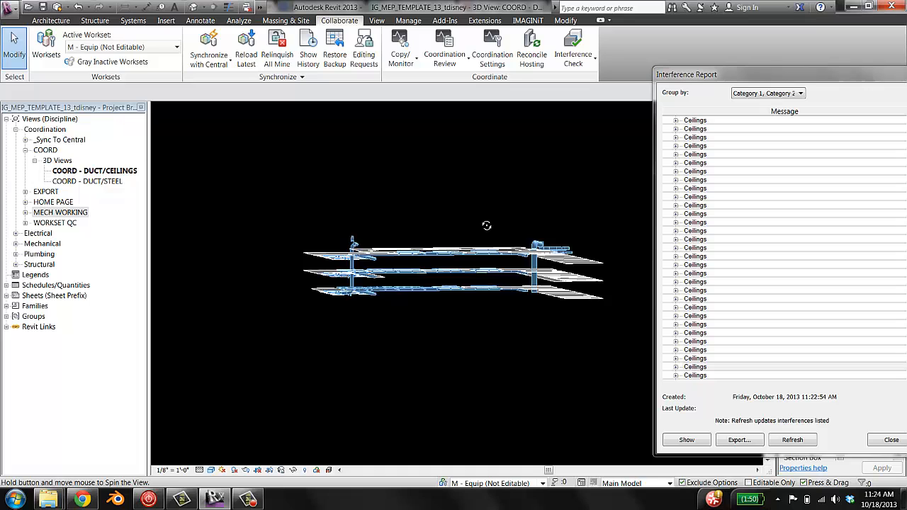
Orbit the 3D model back to the angled isometric overview of the stacked floors
{"action": "left_click_drag", "start_coordinate": [487, 226], "coordinate": [479, 289]}
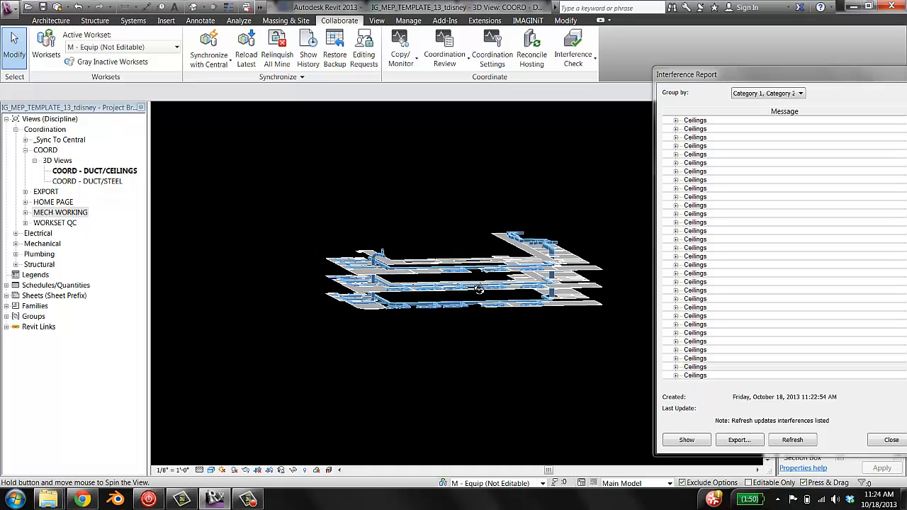
{"action": "left_click_drag", "start_coordinate": [479, 289], "coordinate": [432, 315]}
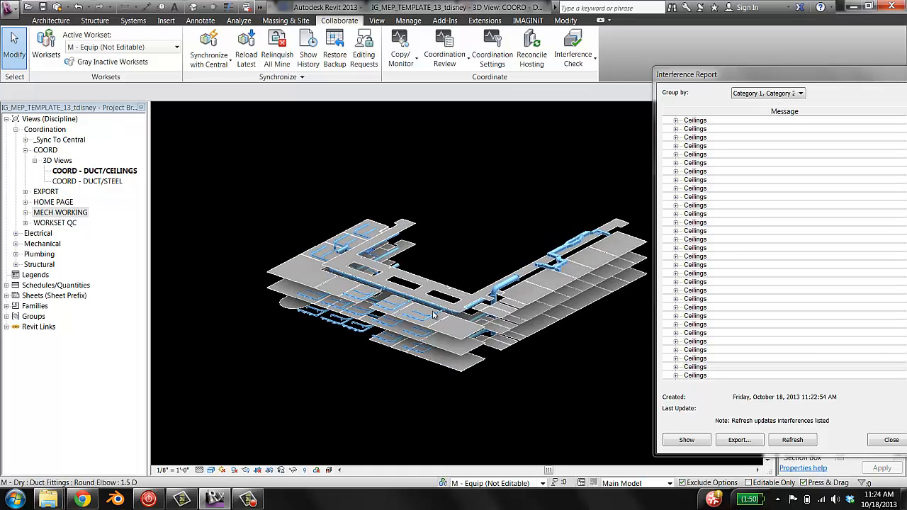